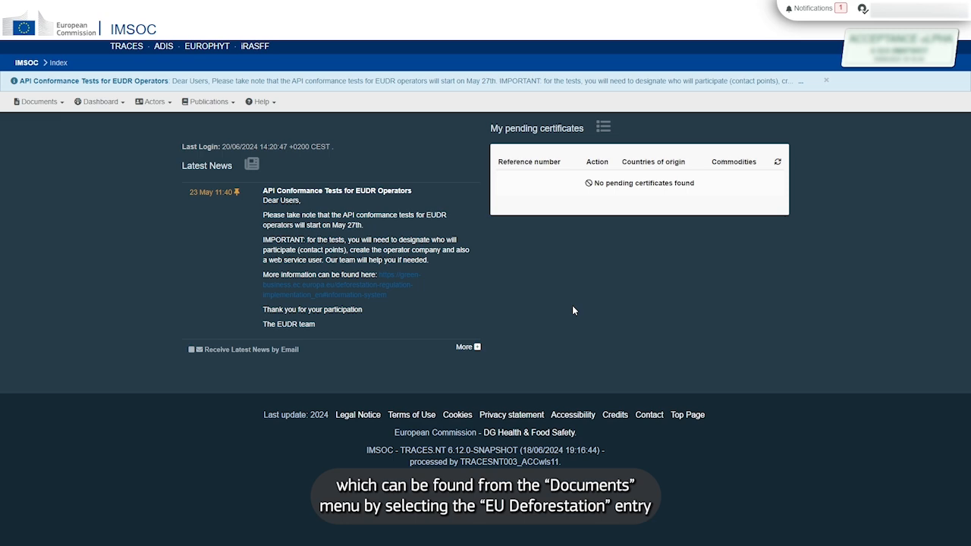
Reach the EU Deforestation Due Diligence Statement search list and reveal the Create options.
left_click(38, 100)
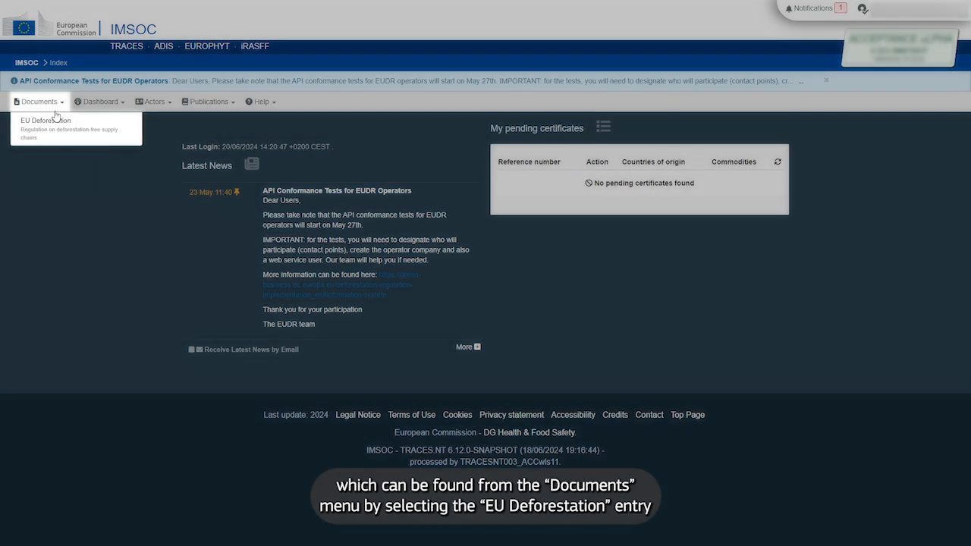
mouse_move(129, 129)
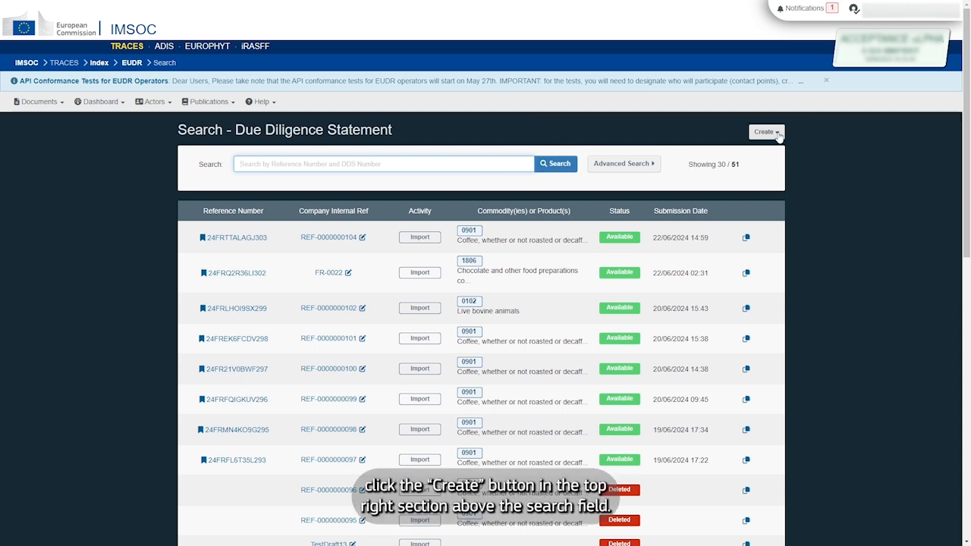
left_click(764, 131)
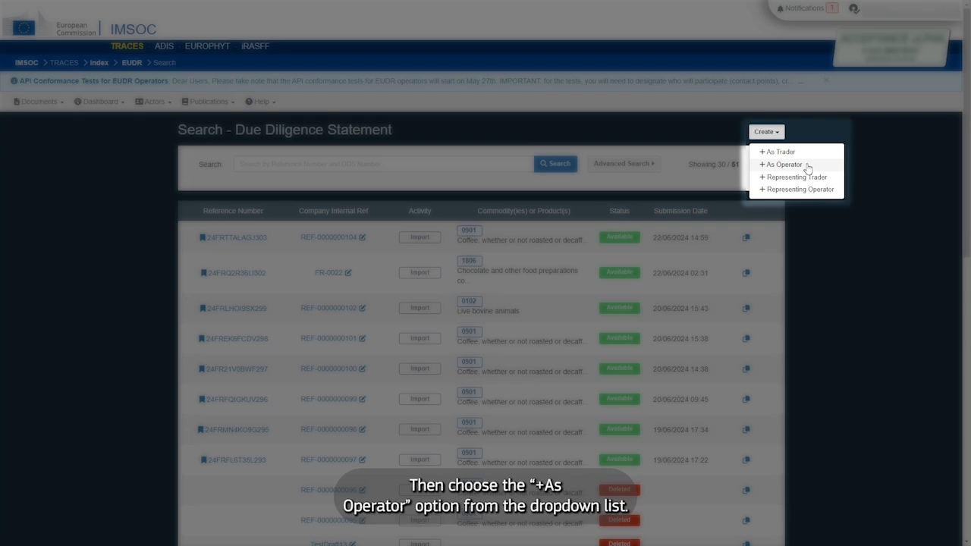
mouse_move(828, 167)
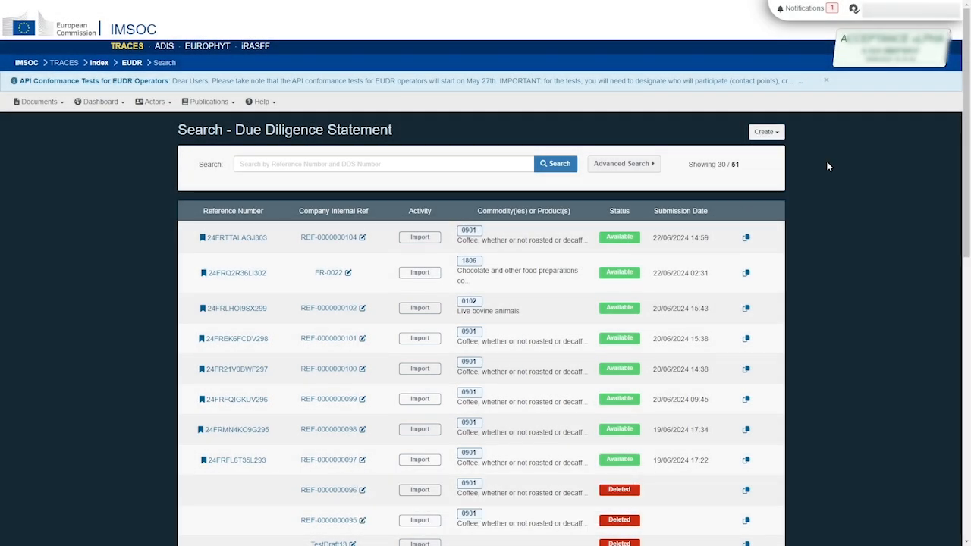
Start a new statement as operator, leaving the Internal Reference Number empty for system assignment.
left_click(765, 131)
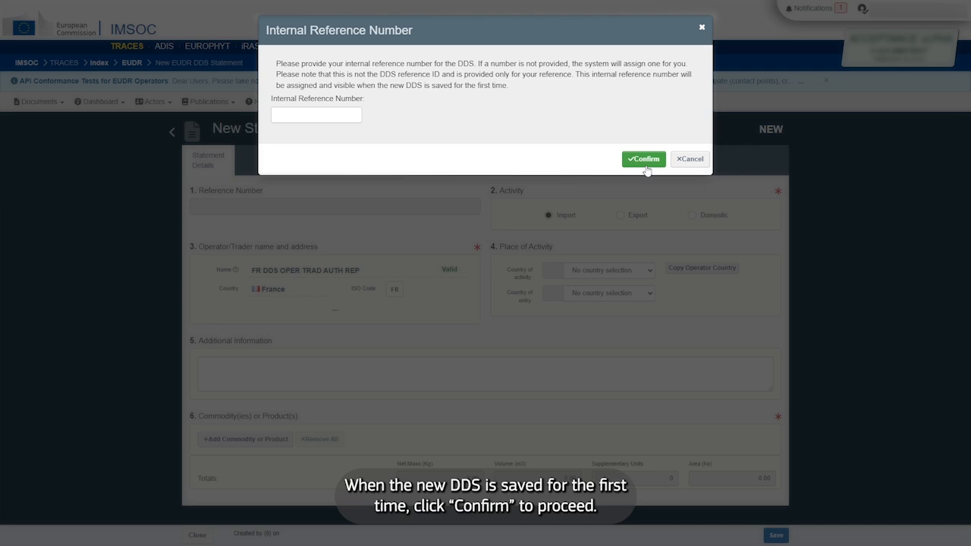
left_click(644, 159)
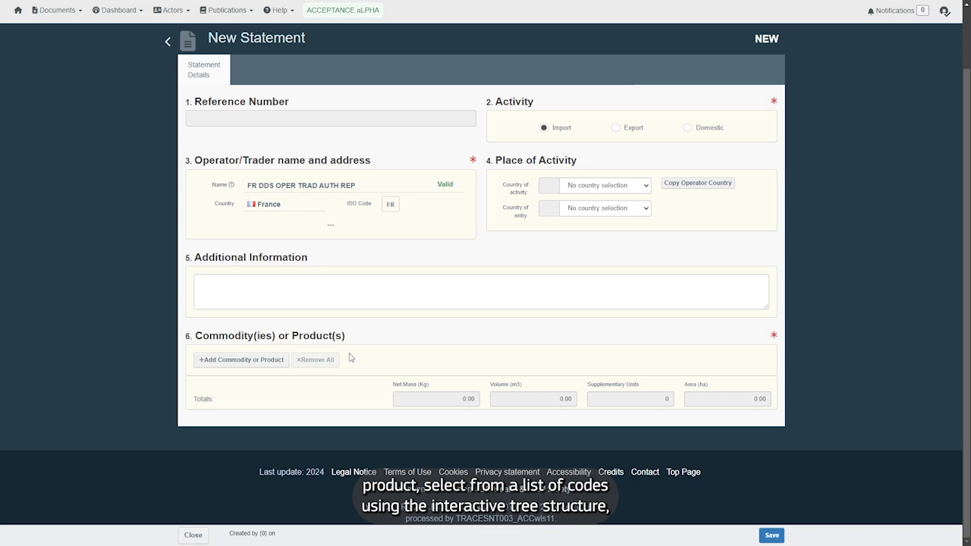
Search 'soy' in the HS-Code picker and add 1201 Soya beans as the commodity.
left_click(240, 360)
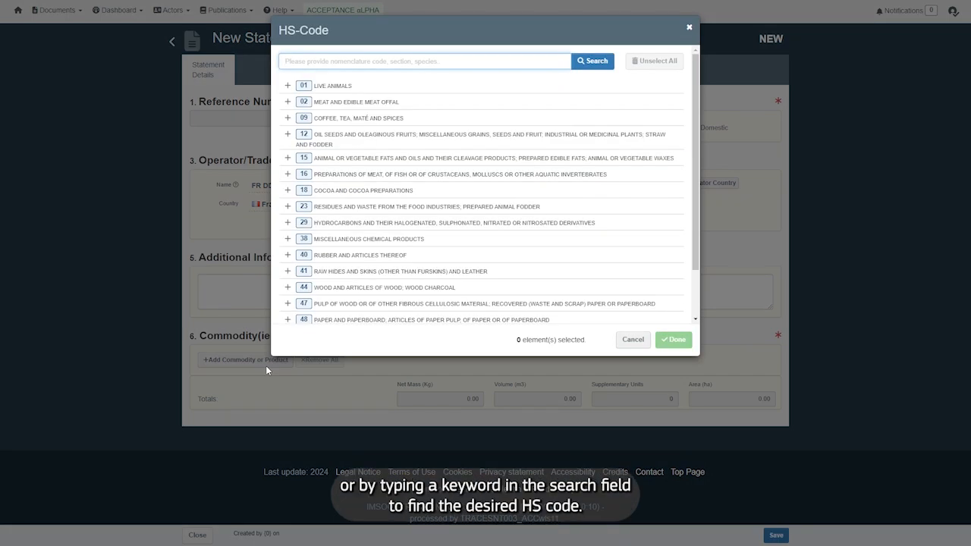
type("soya")
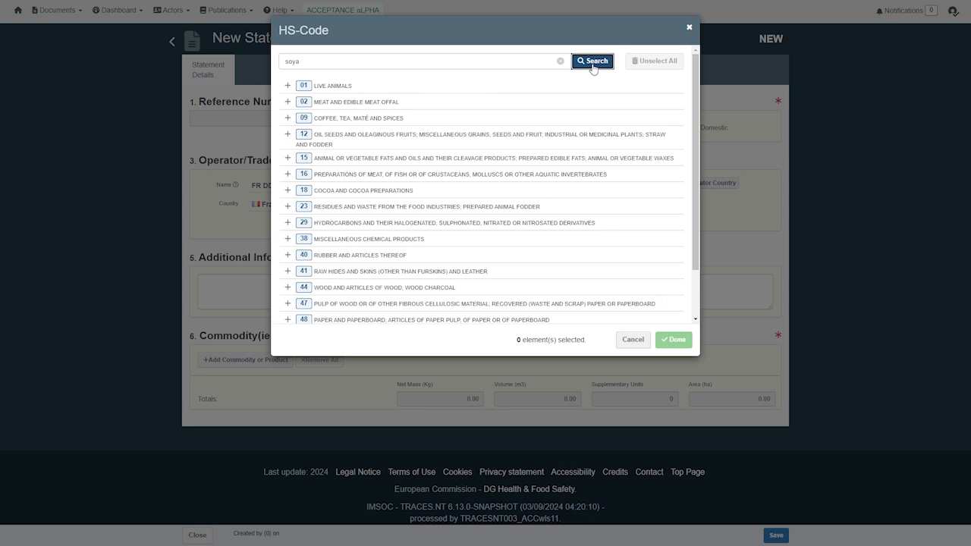
left_click(592, 61)
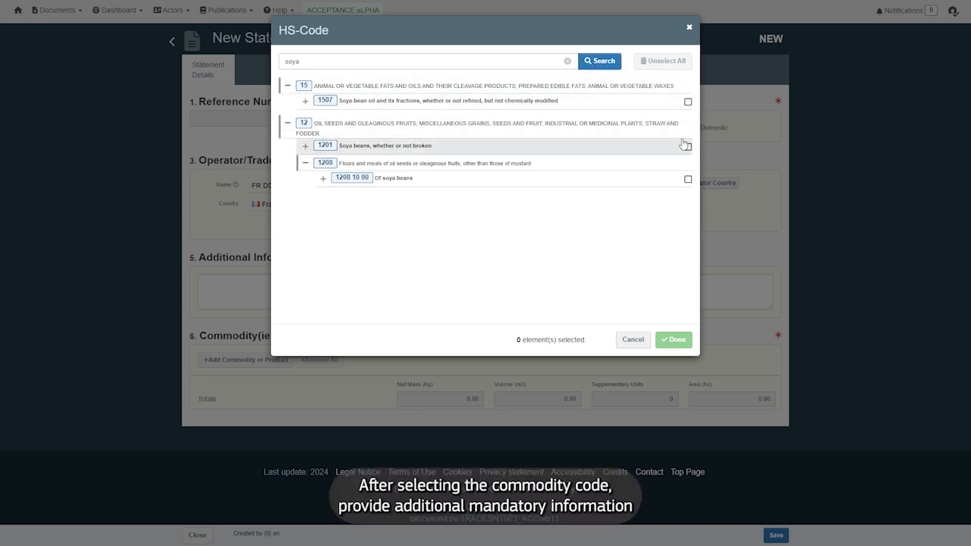
left_click(688, 146)
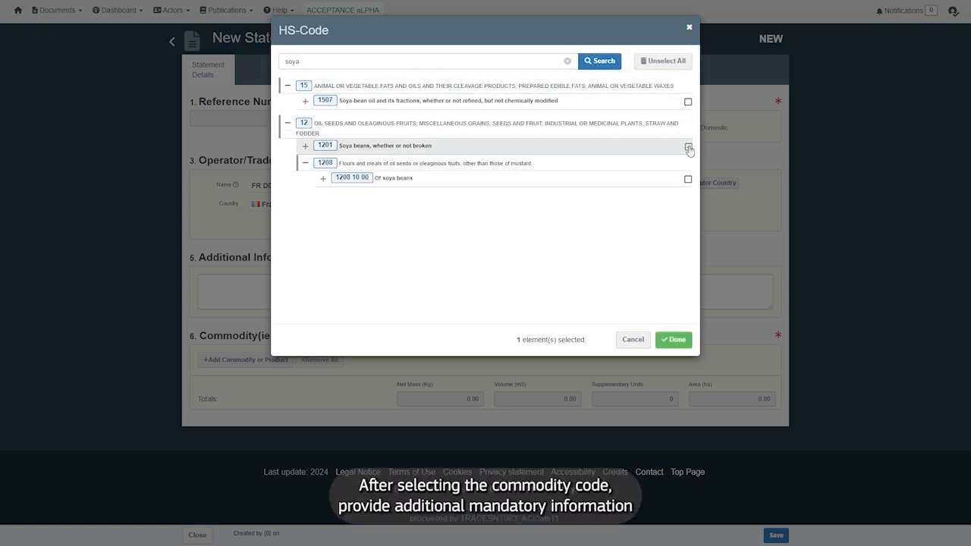
left_click(674, 340)
type("Soya be")
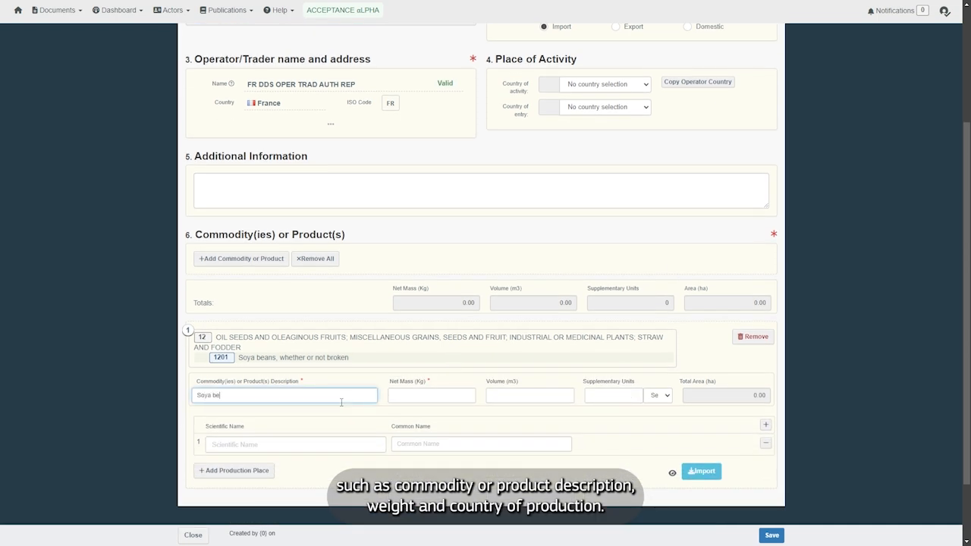
Enter net mass 97685.23 kg and confirm the imported polygon production place plots on the map.
type("97685.23")
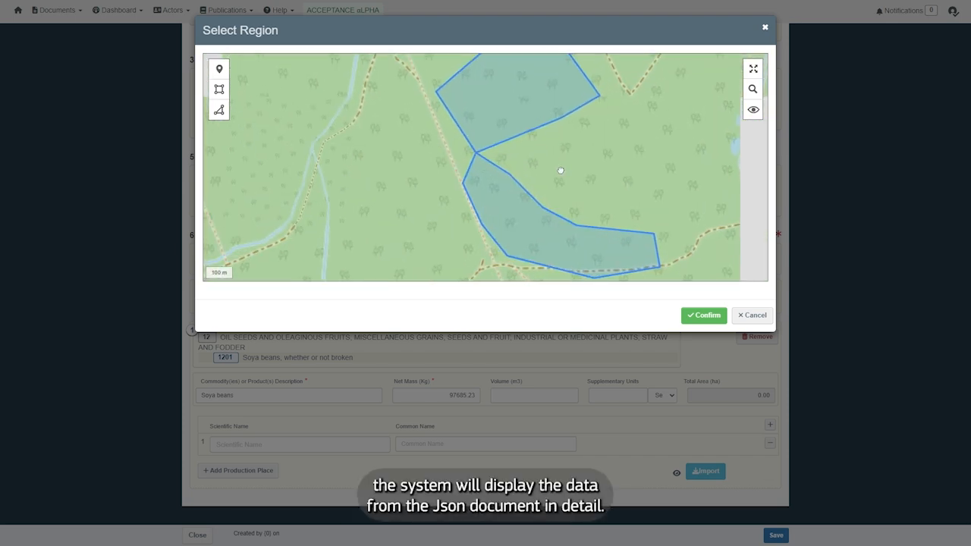
left_click_drag(561, 170, 668, 215)
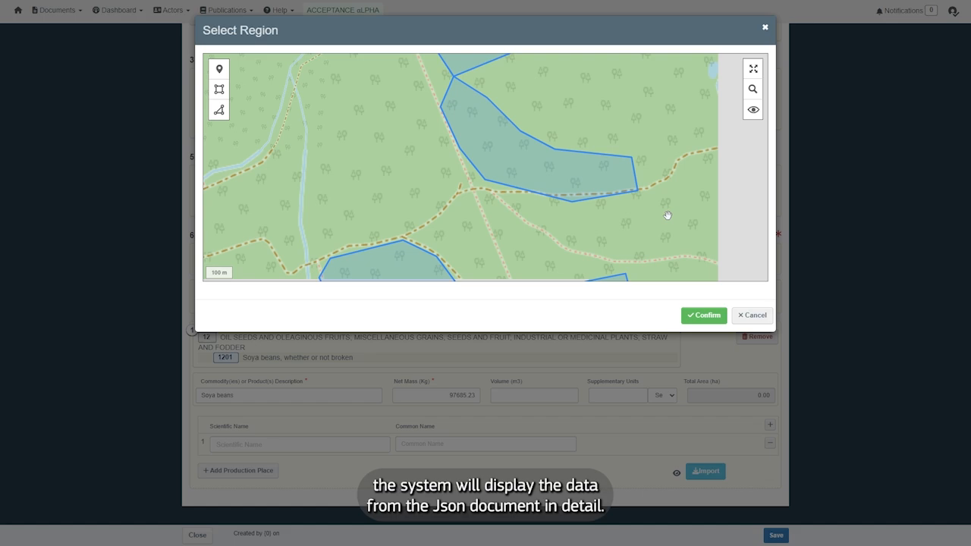
left_click(704, 314)
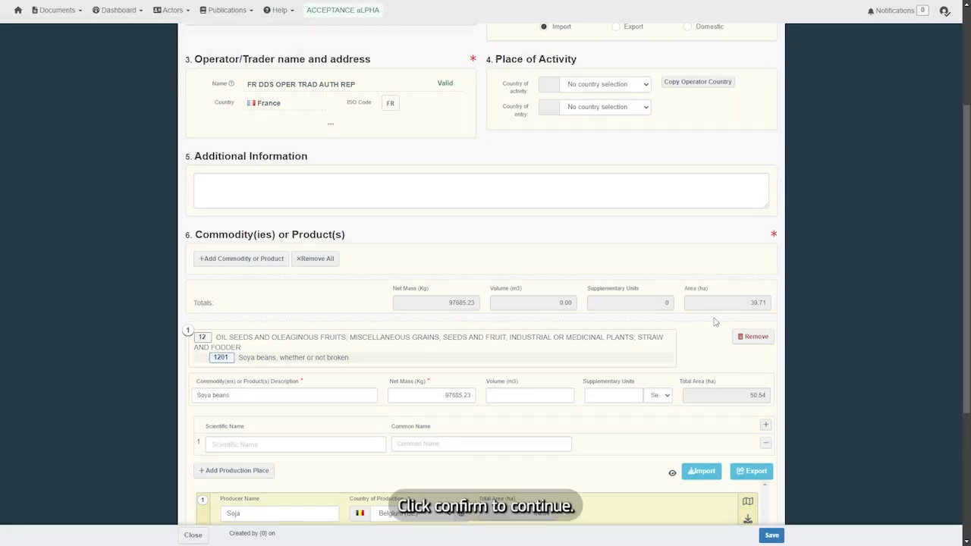
scroll("down", 3)
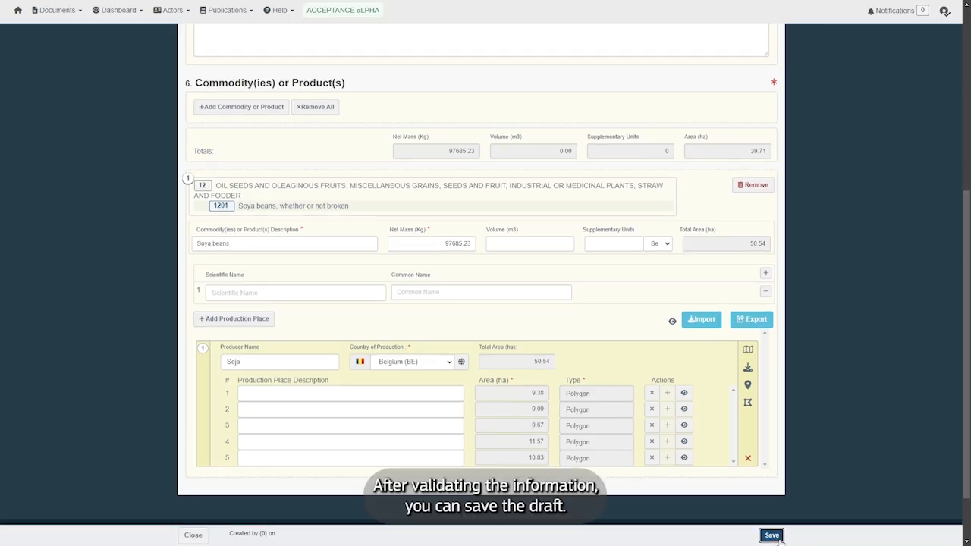
left_click(771, 534)
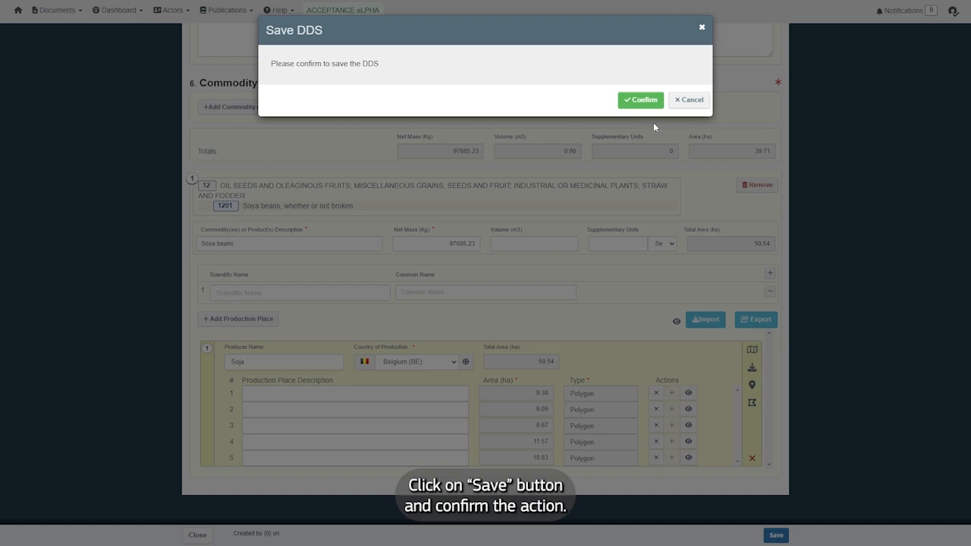
left_click(640, 100)
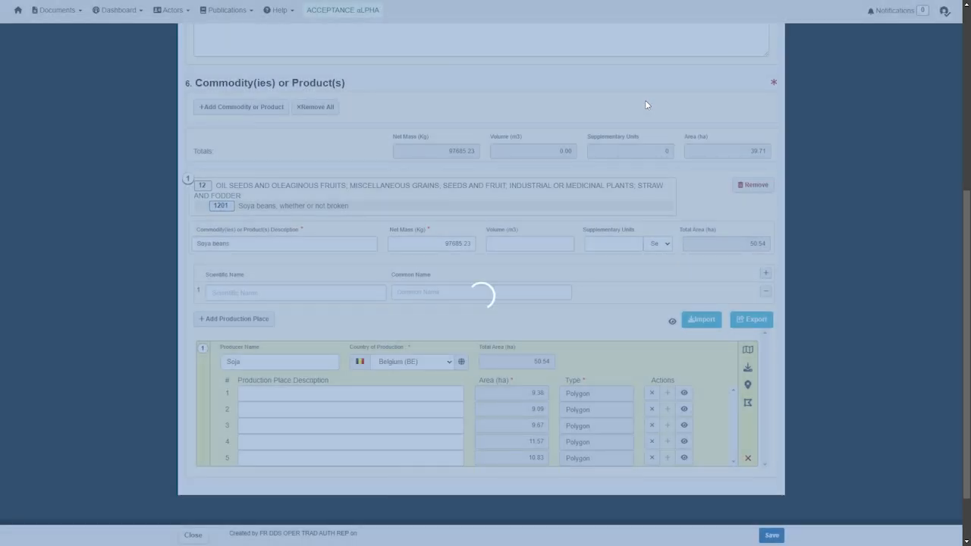
left_click(770, 534)
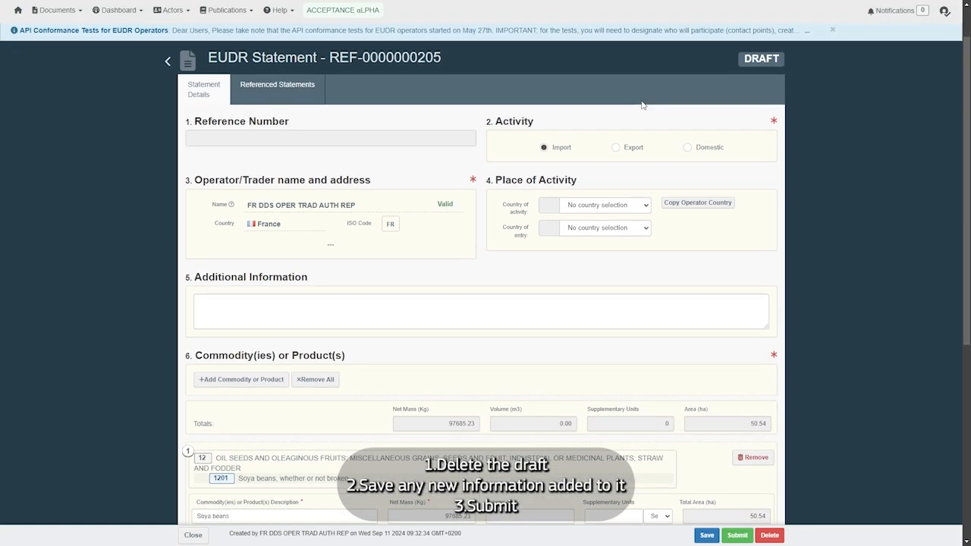
scroll("down", 3)
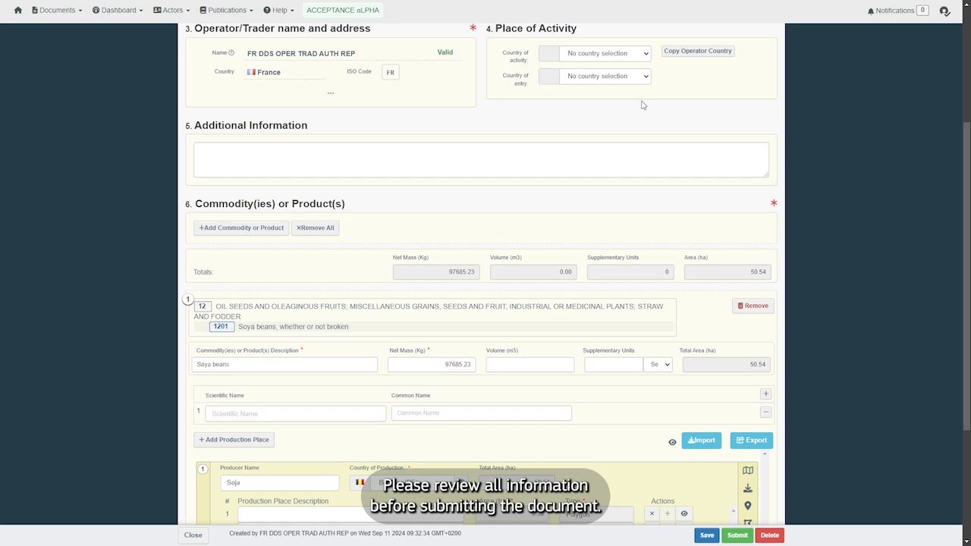
scroll("down", 3)
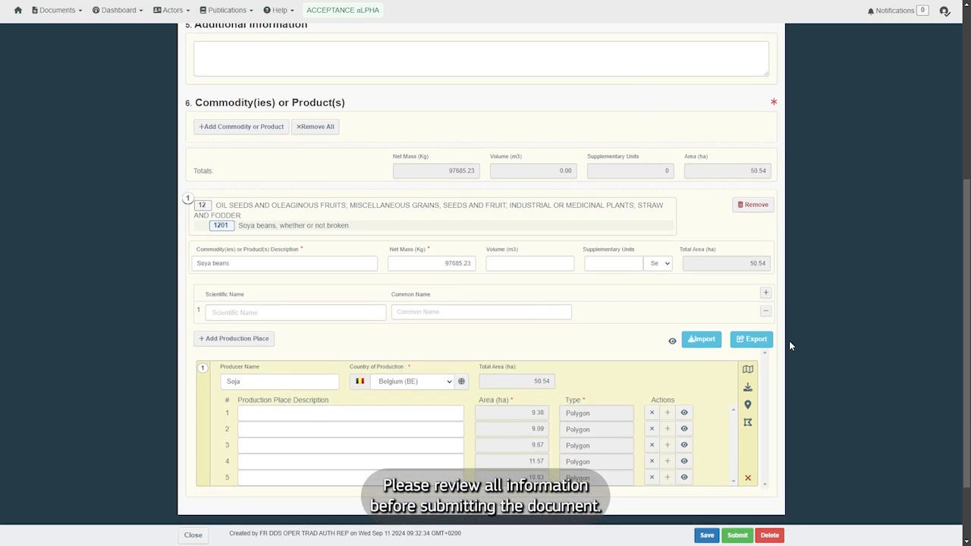
left_click(737, 534)
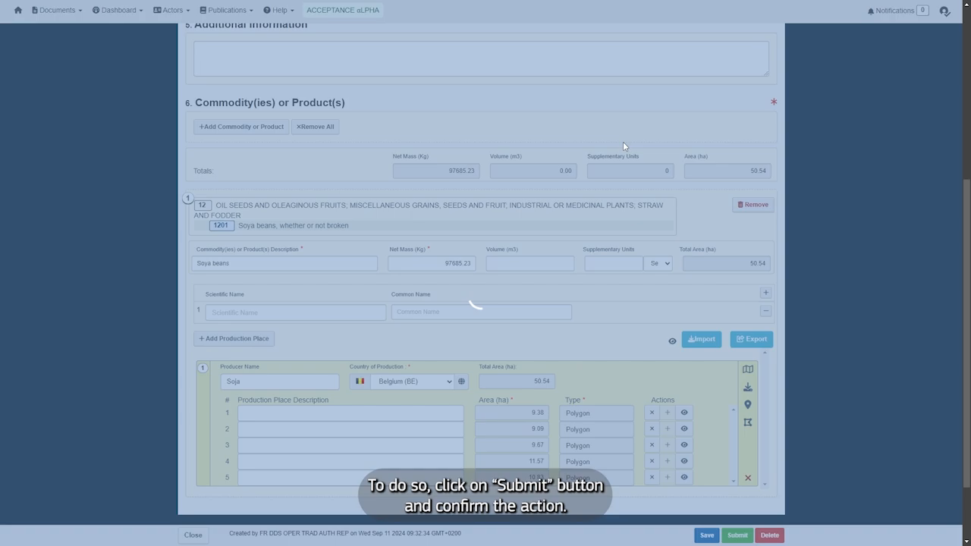
left_click(738, 534)
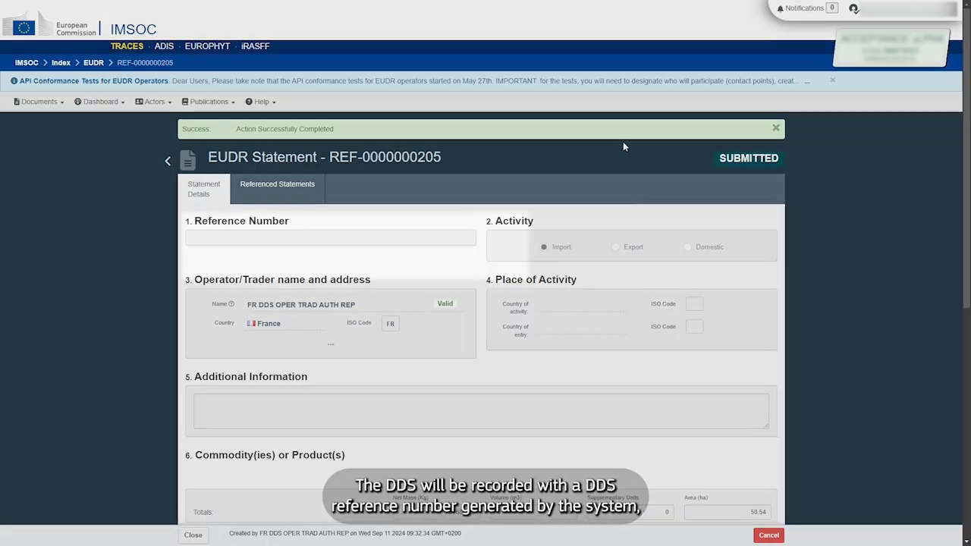